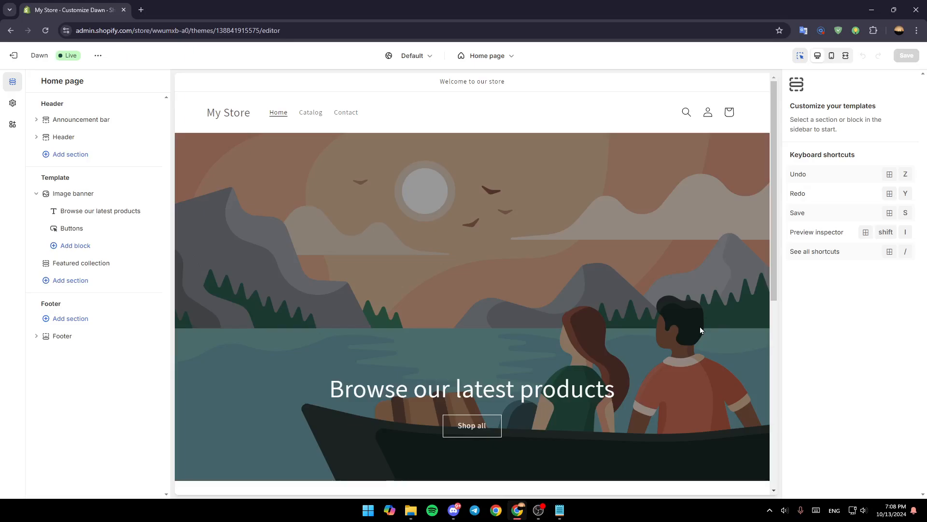
mouse_move(249, 106)
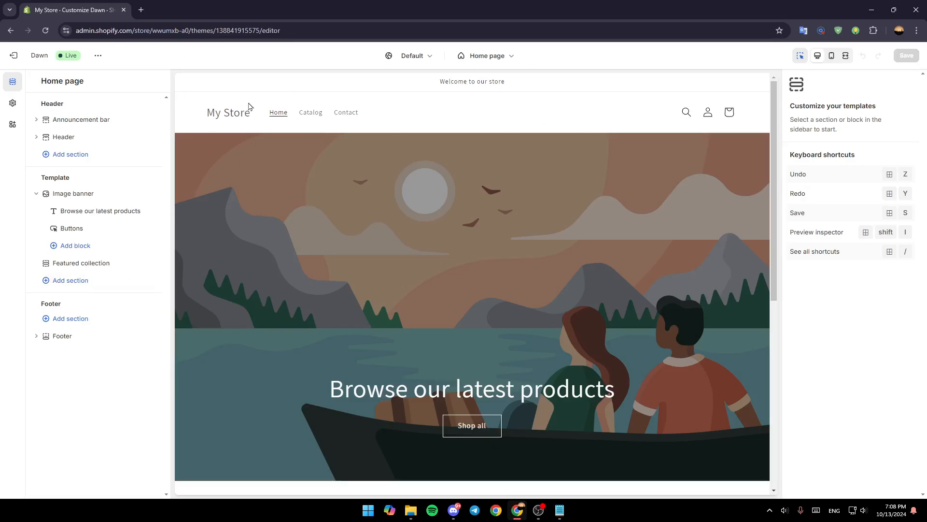
mouse_move(57, 59)
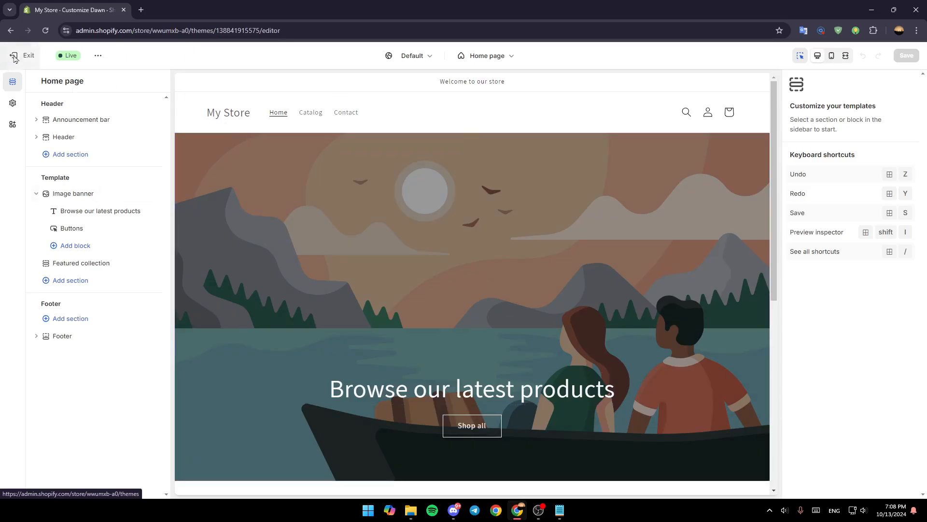
Exit the Dawn theme editor back to Online Store > Themes.
click(25, 56)
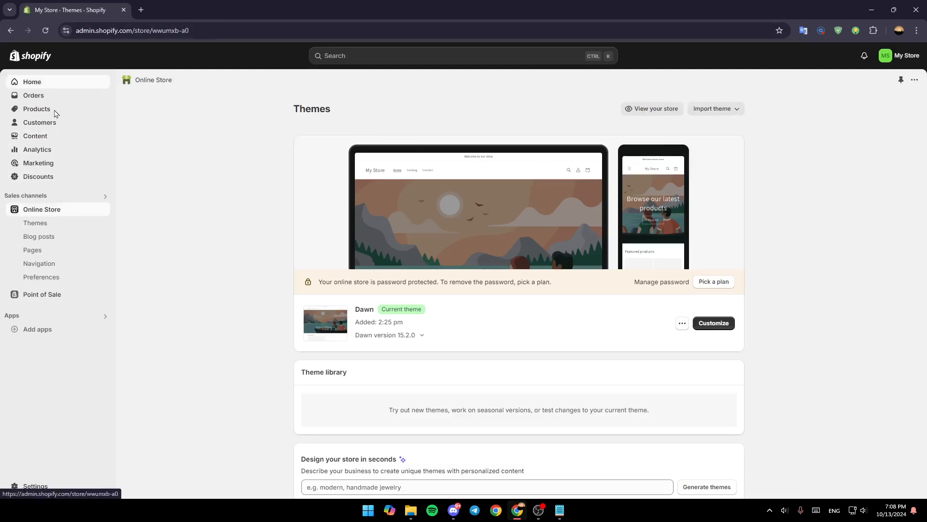
Go to the Shopify admin Home page showing the Get ready to sell guide.
click(32, 81)
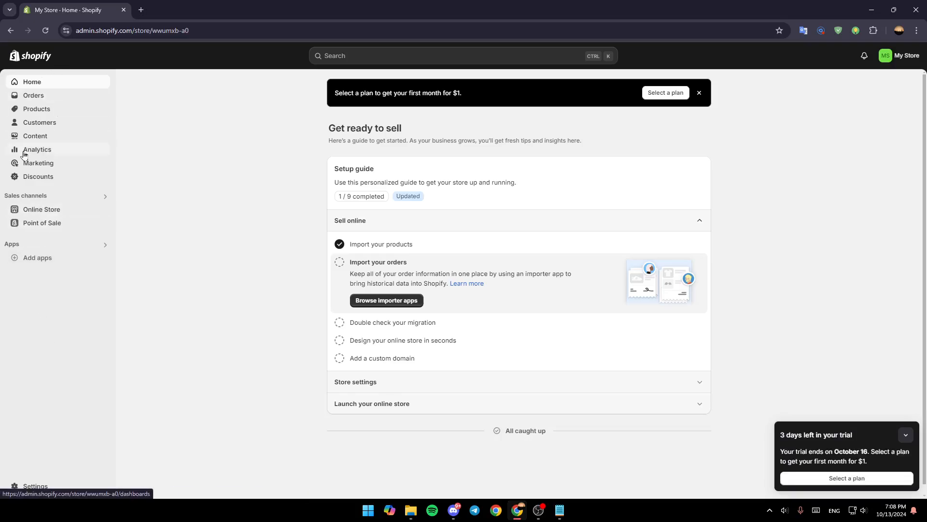
mouse_move(102, 68)
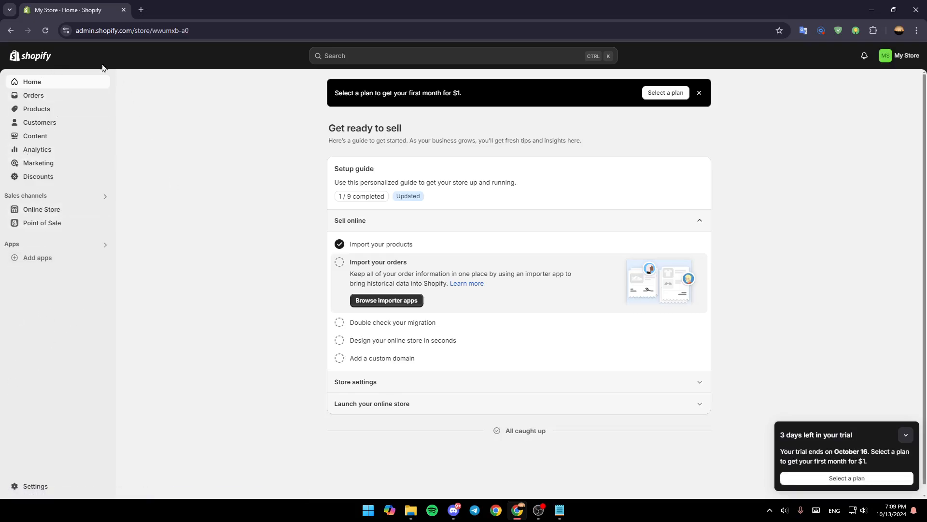
mouse_move(82, 87)
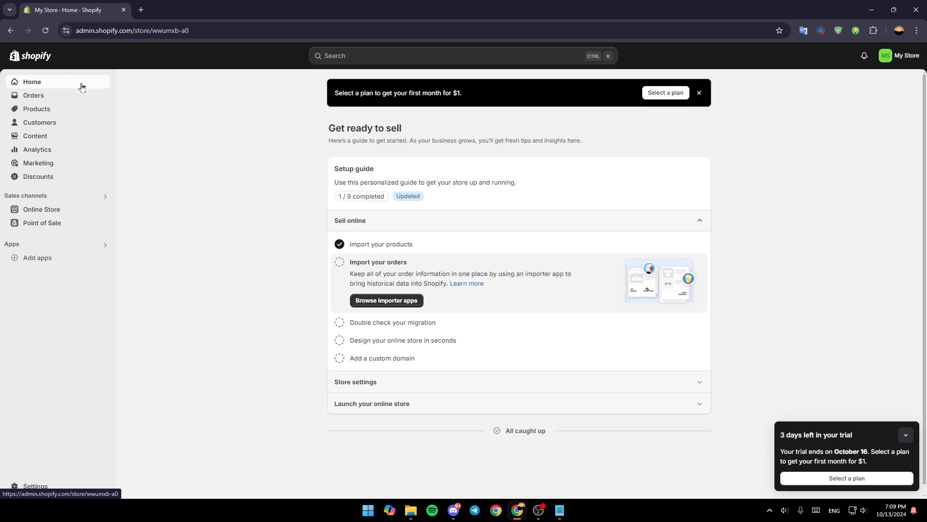
mouse_move(67, 102)
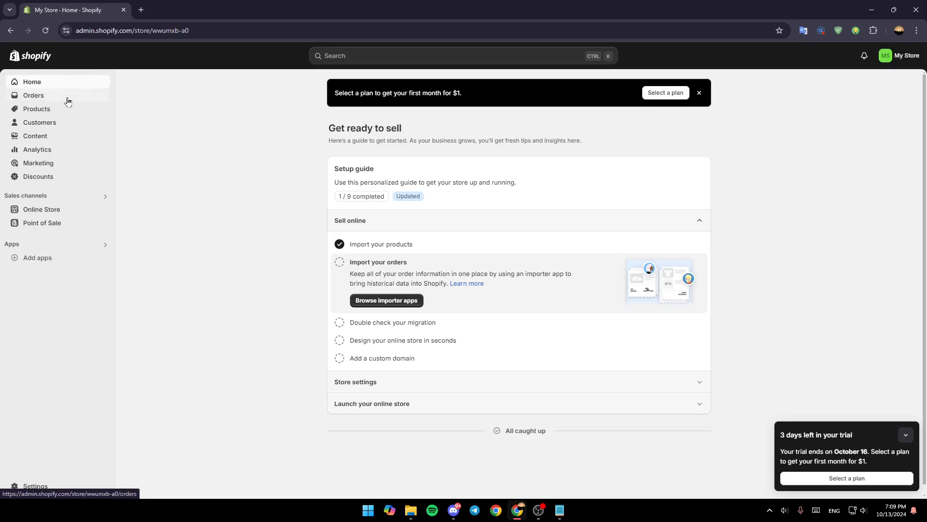
mouse_move(37, 148)
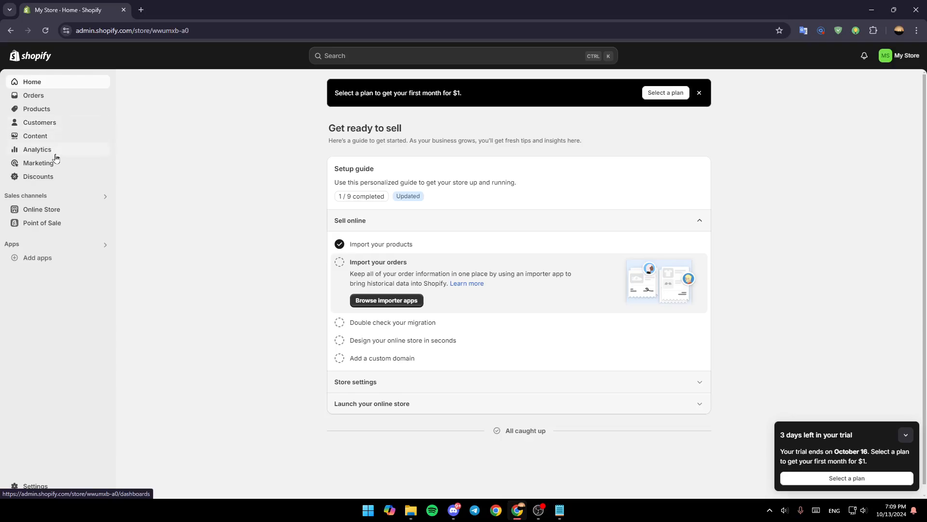
mouse_move(38, 176)
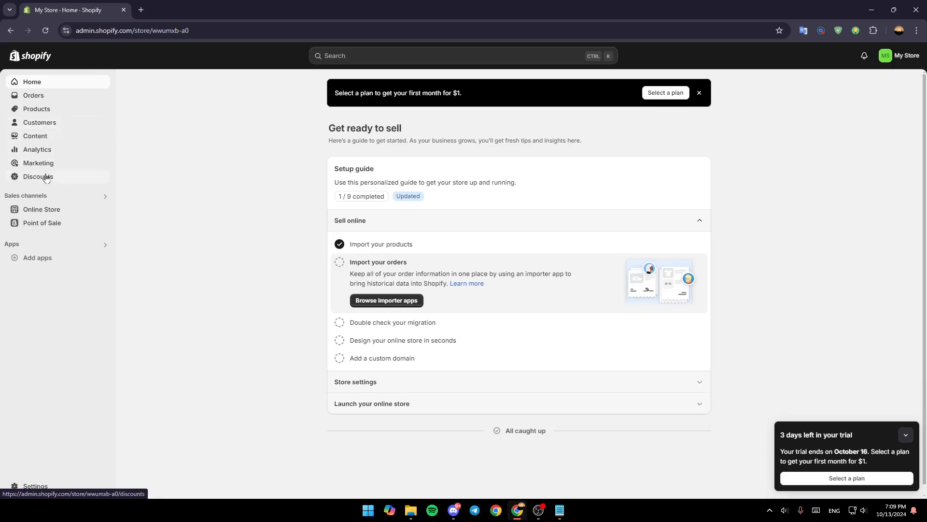
mouse_move(86, 230)
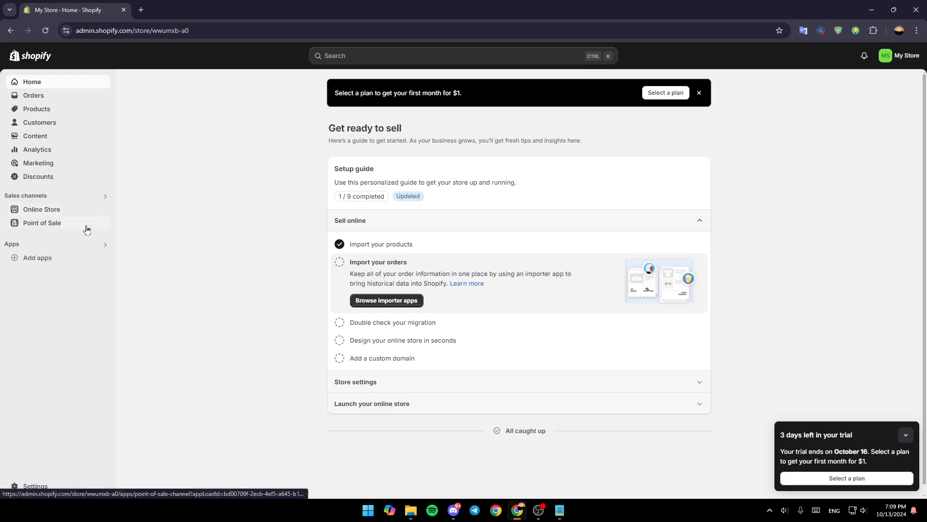
mouse_move(75, 220)
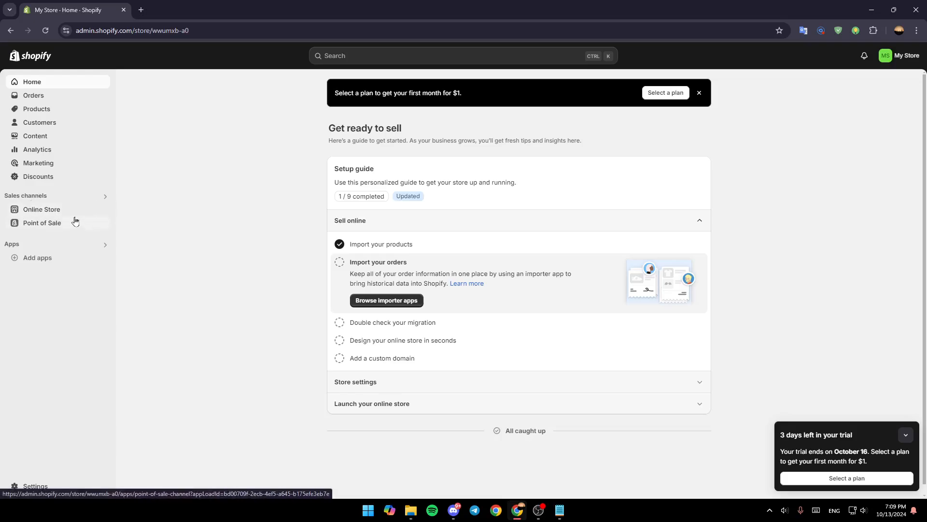
mouse_move(242, 412)
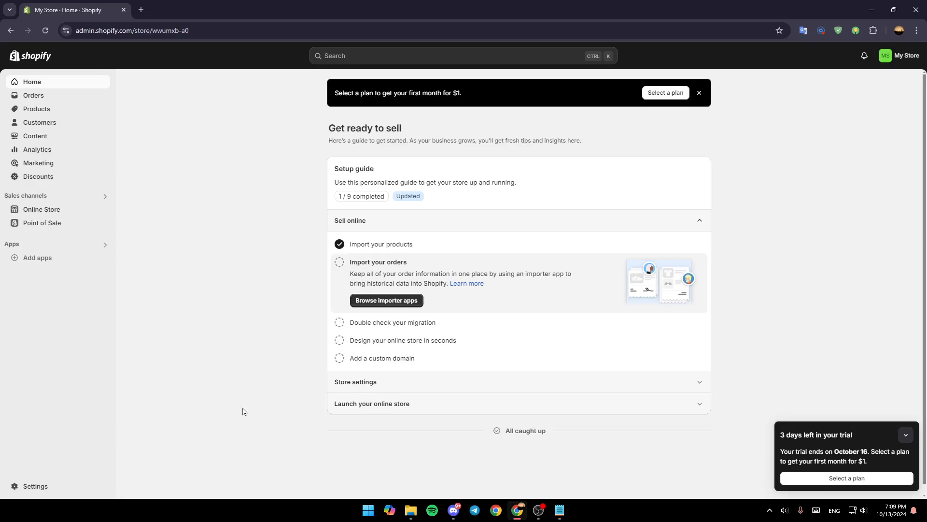
Browse Add apps, then continue from the Picked for you dialog to the full Shopify App Store.
click(37, 257)
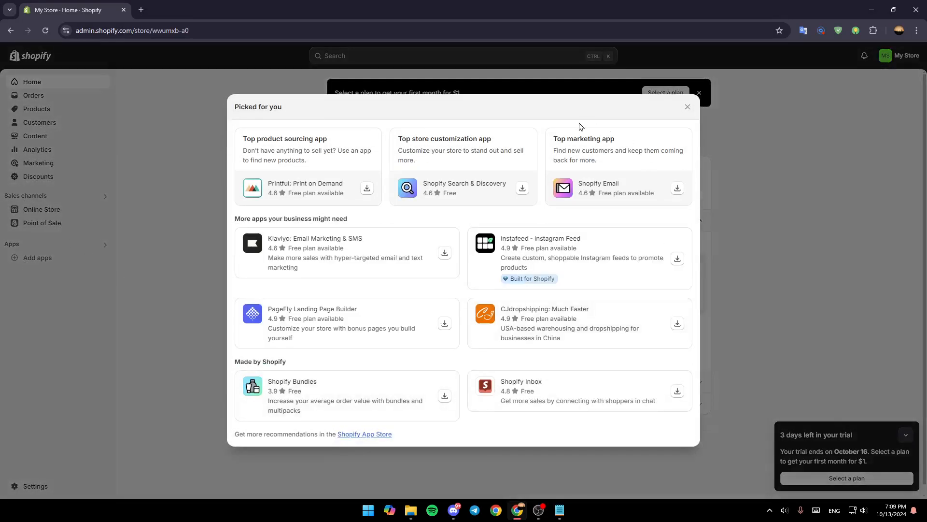
mouse_move(236, 433)
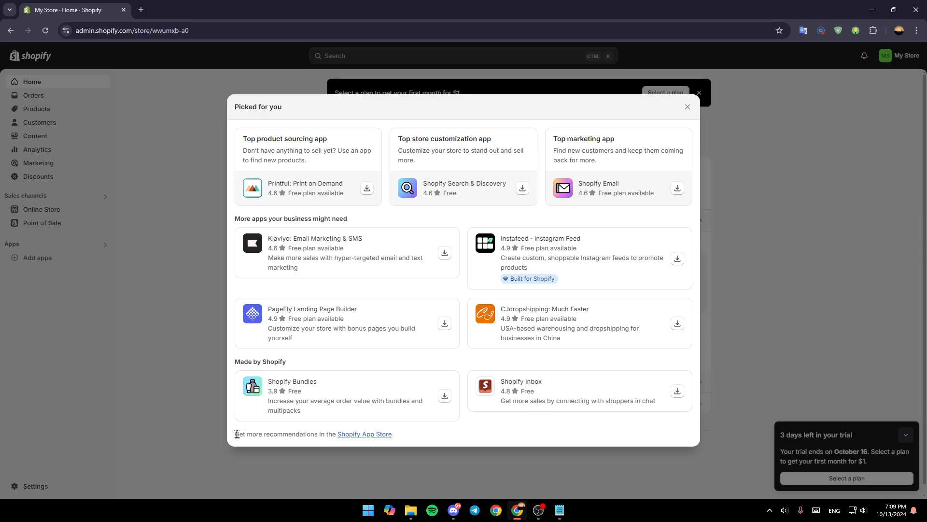
mouse_move(323, 437)
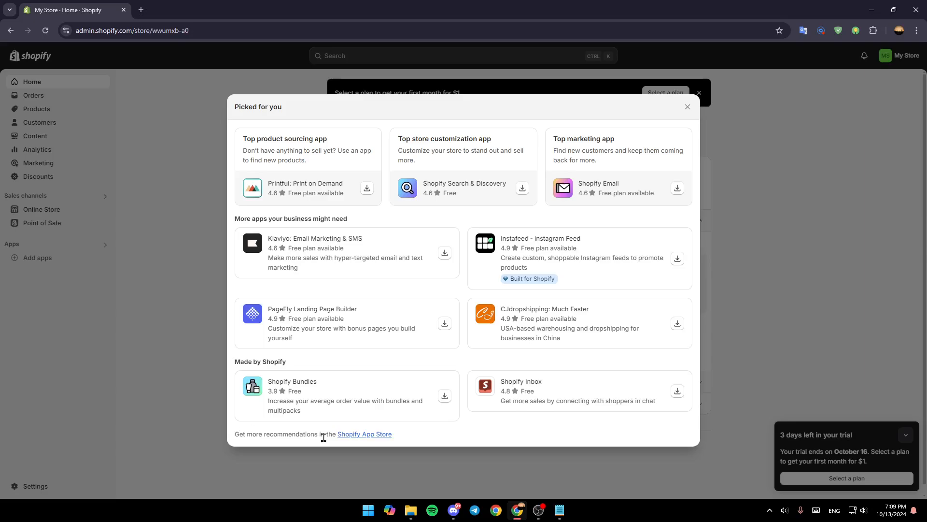
click(365, 434)
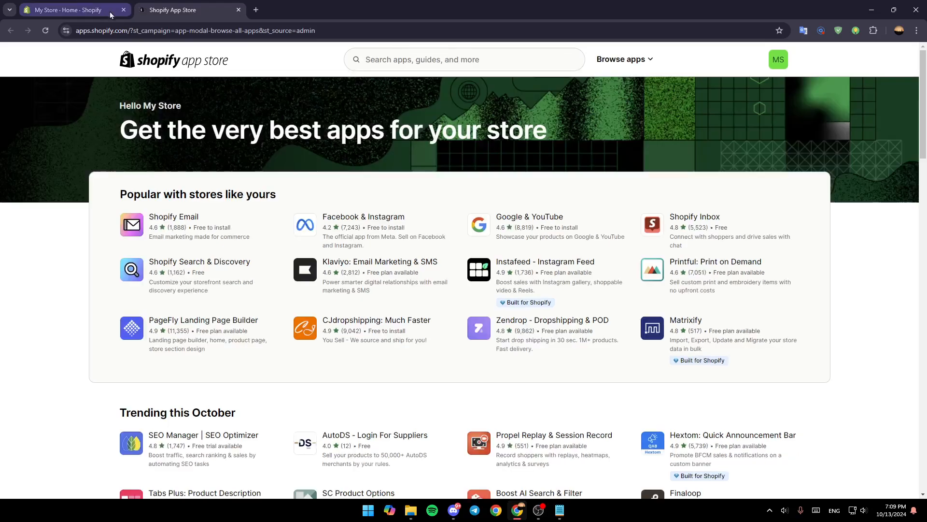
mouse_move(552, 214)
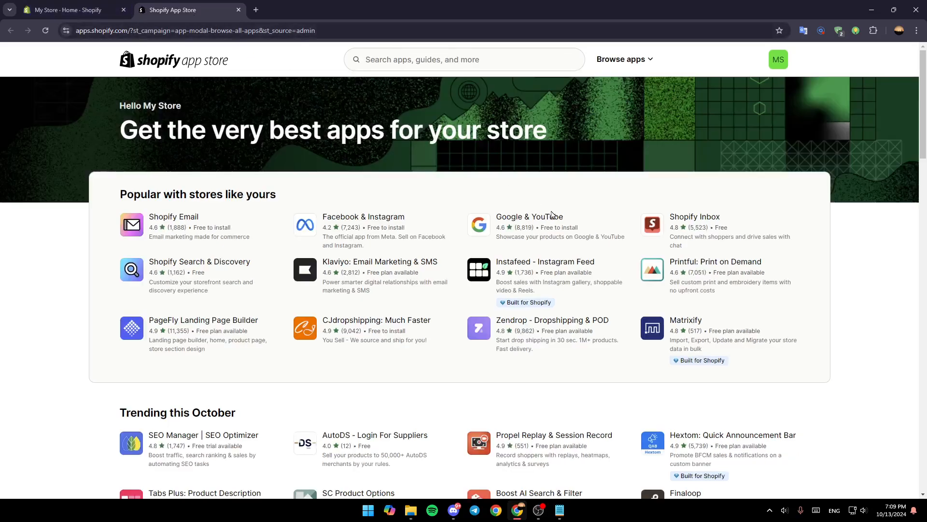
mouse_move(602, 178)
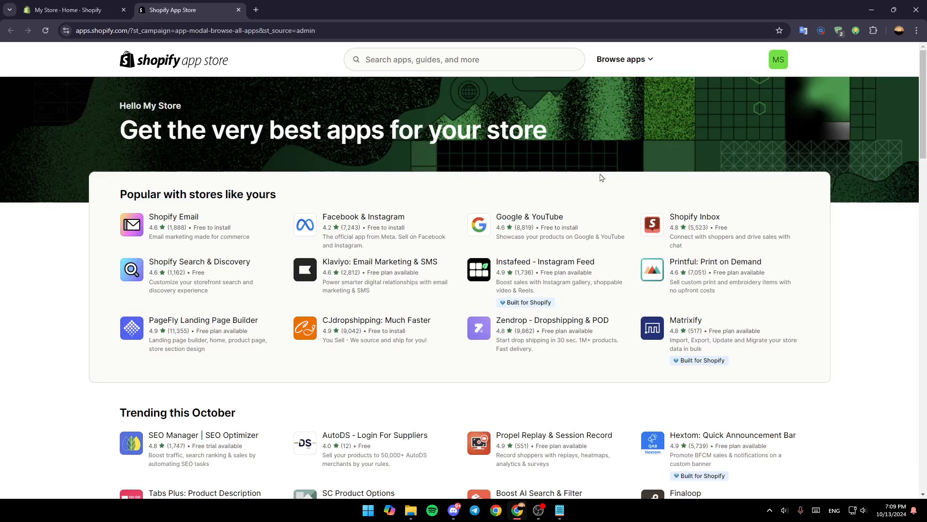
Search the App Store for 'wishlist', listing 123 results including Wishlist Plus.
click(465, 59)
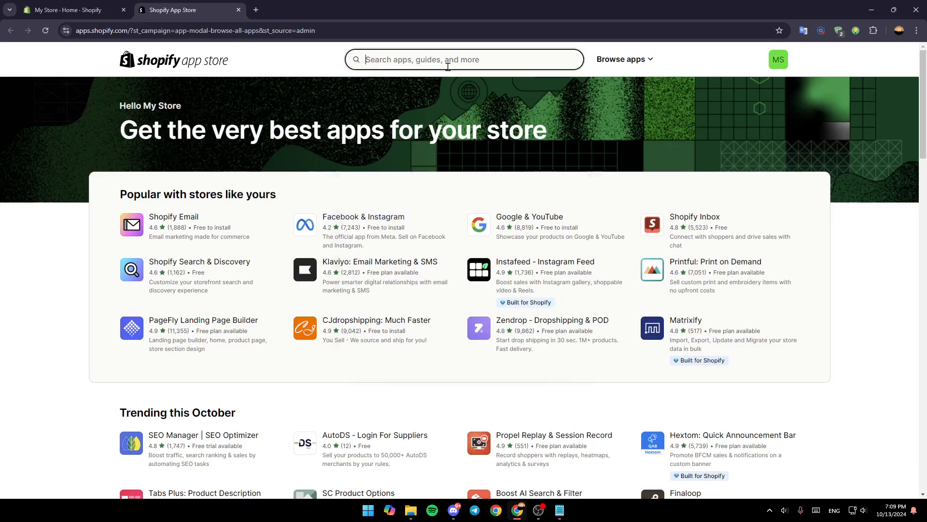
click(465, 59)
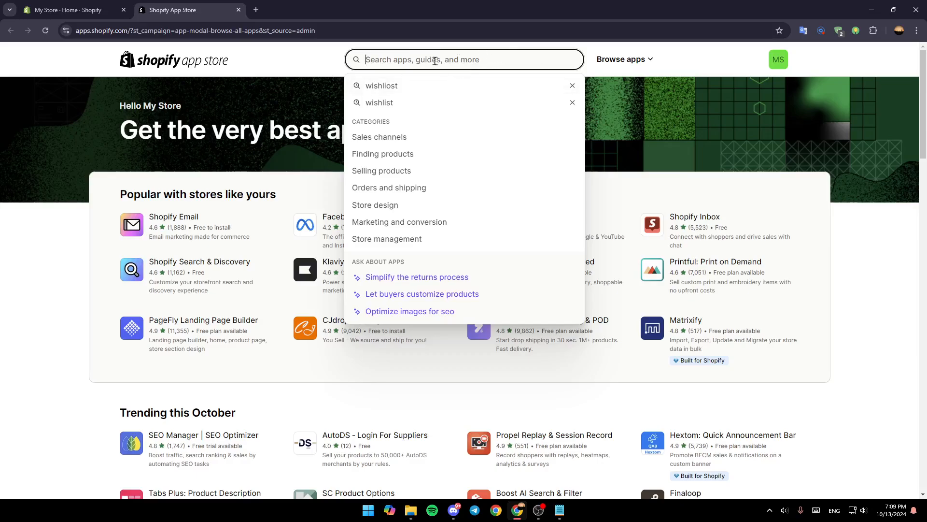
text(wish)
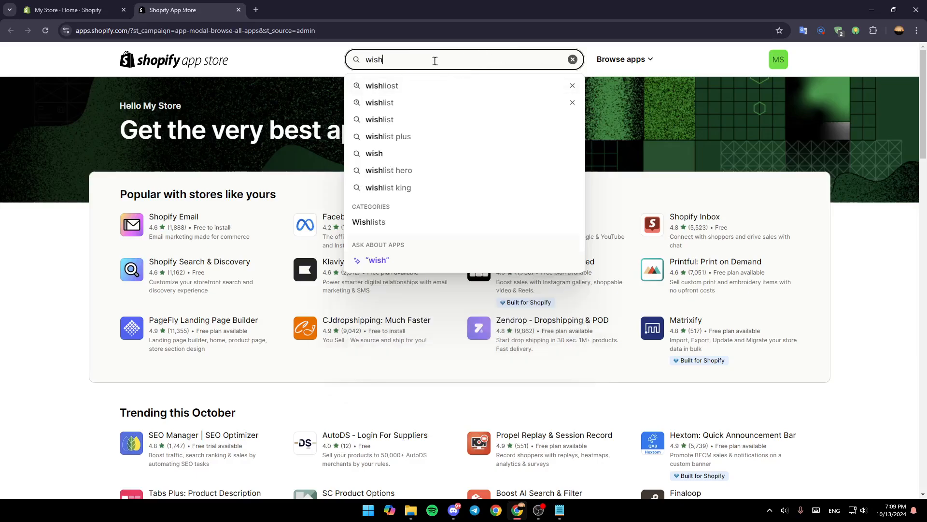
text(list)
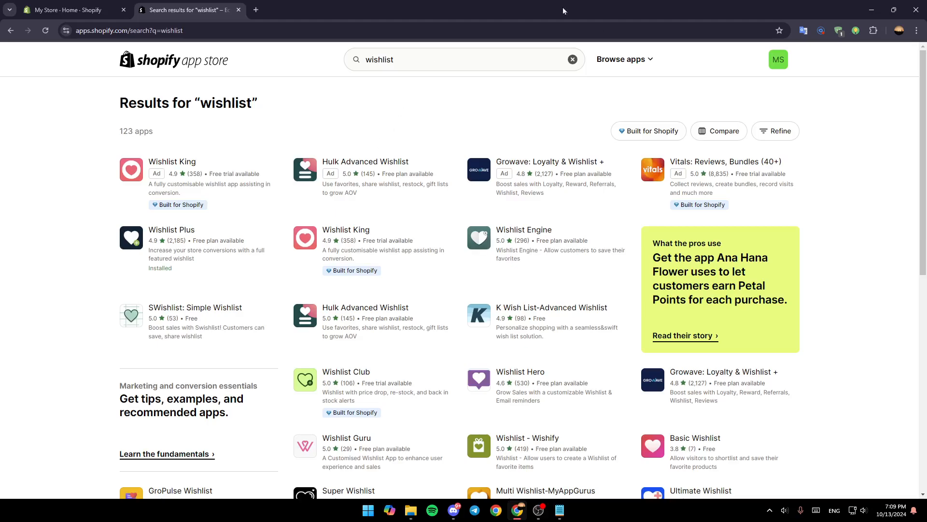
mouse_move(571, 107)
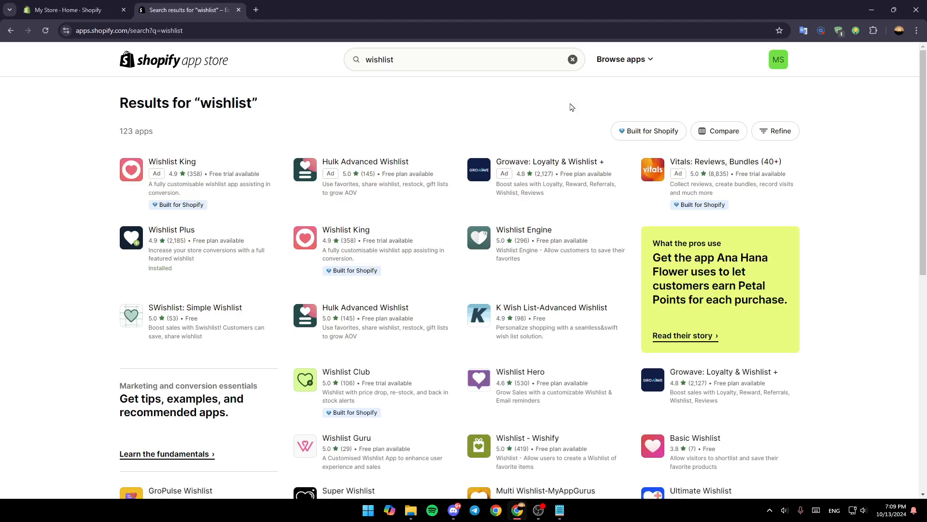
mouse_move(560, 132)
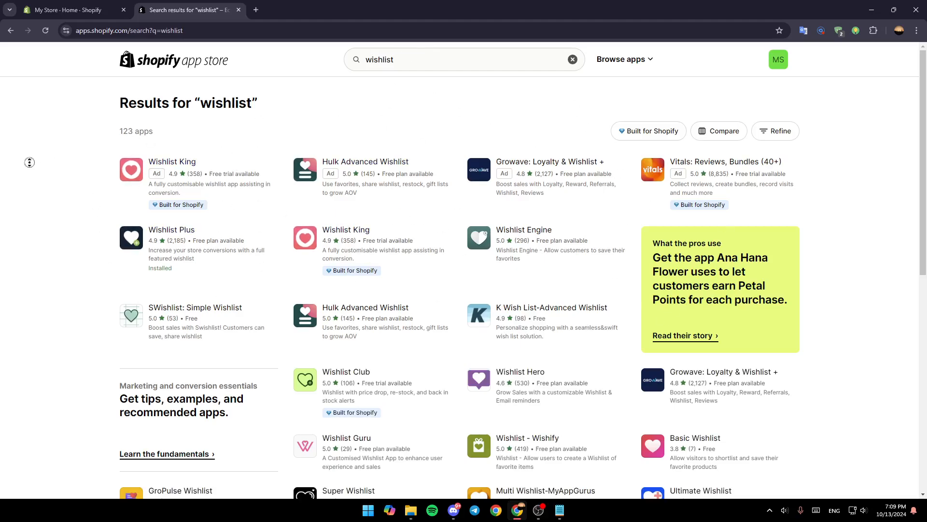
Select Wishlist Plus from the results to view its listing with pricing and 4.9 rating.
scroll(down, 3)
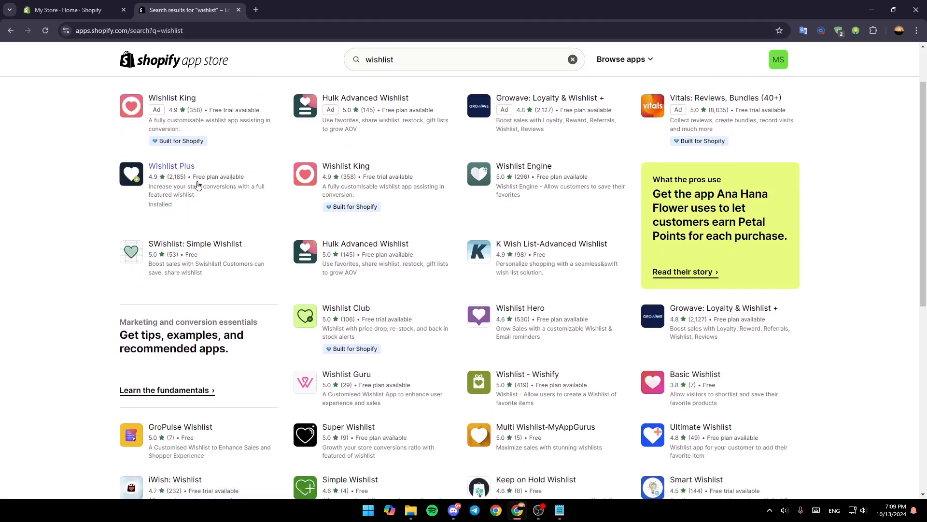
mouse_move(153, 189)
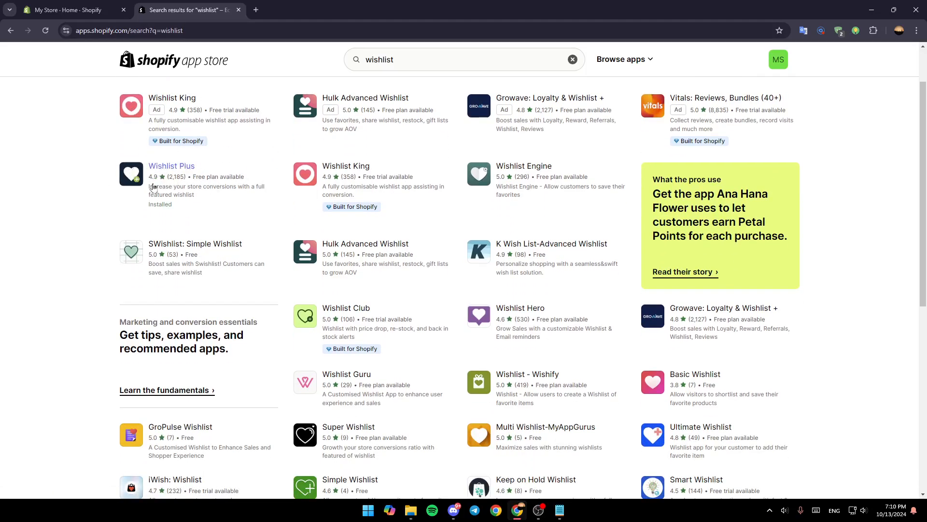
click(172, 166)
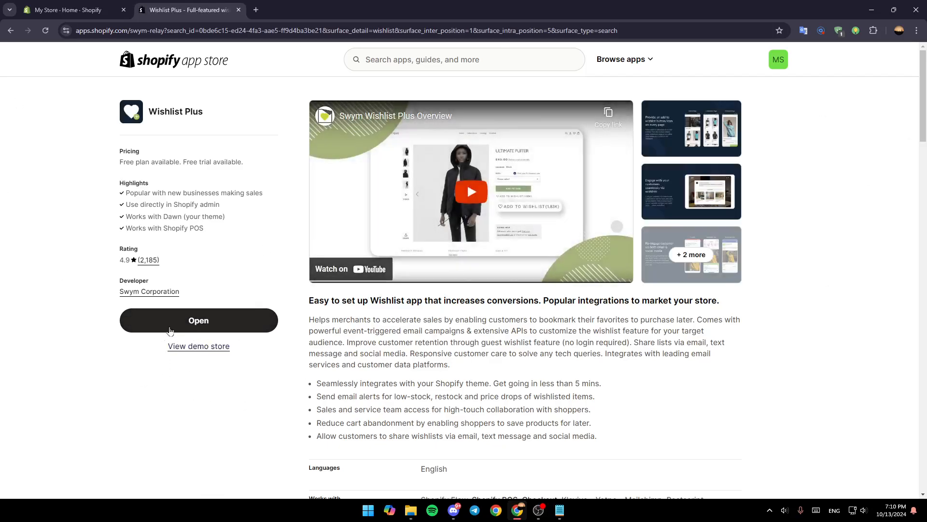
mouse_move(132, 420)
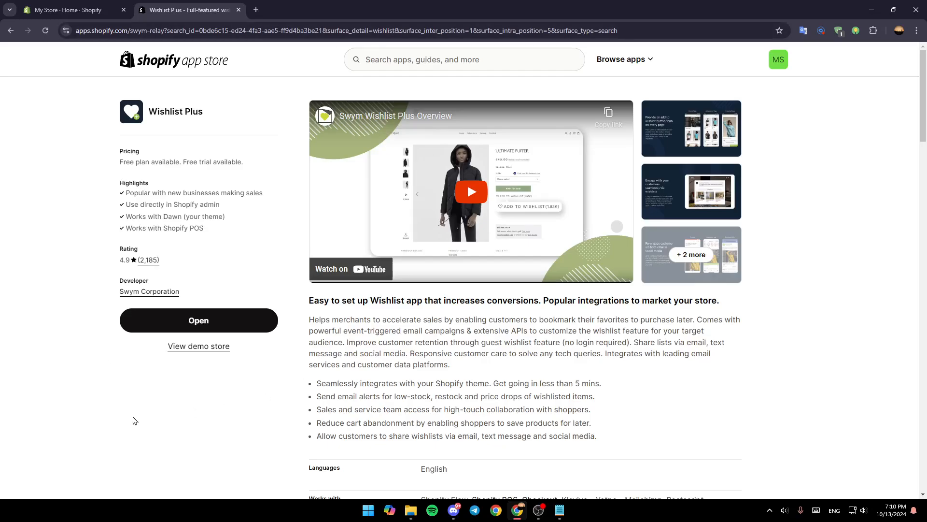
mouse_move(165, 237)
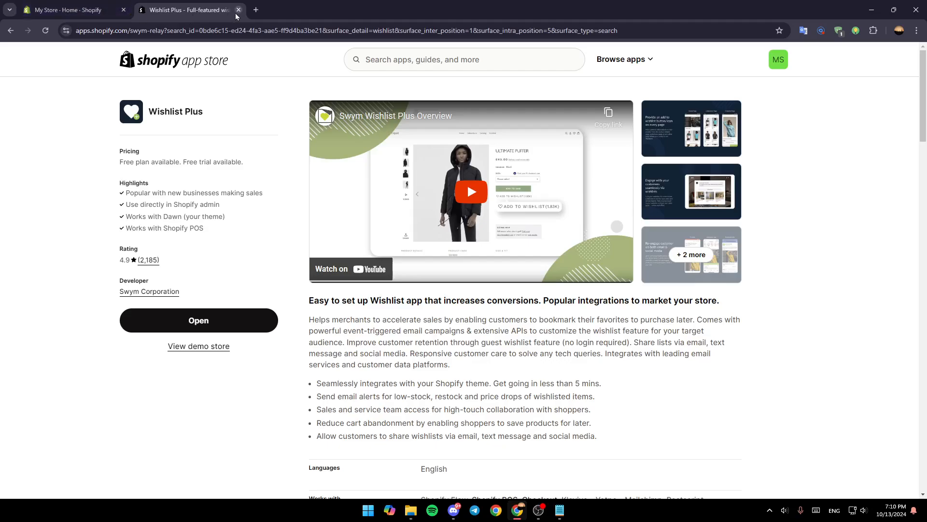
mouse_move(199, 320)
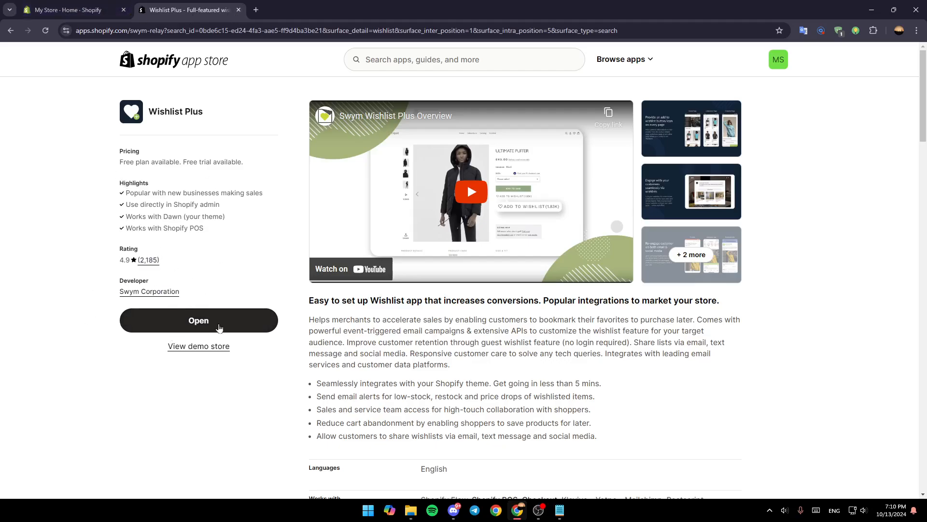
Launch the installed Wishlist Plus app via Open, landing on its admin welcome page.
click(198, 319)
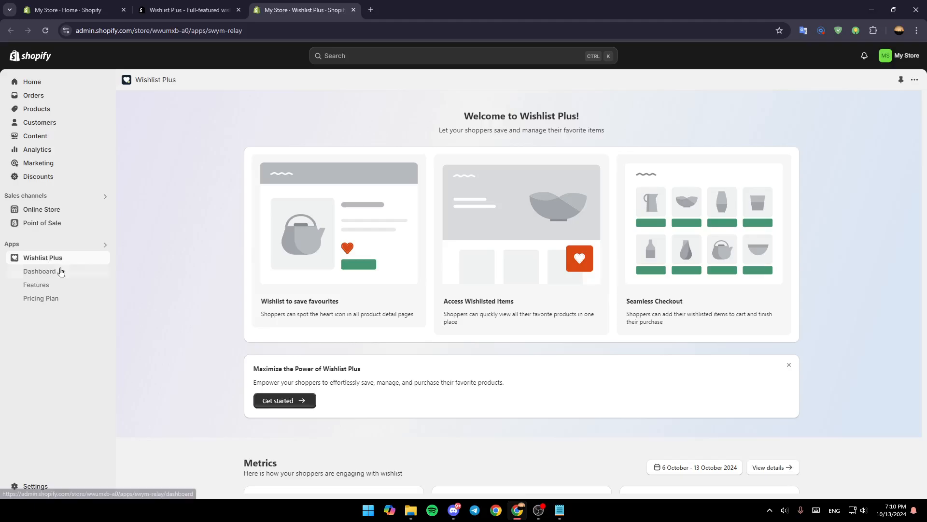
Go to the Wishlist Plus Dashboard under Apps, showing the three onboarding steps.
right_click(40, 270)
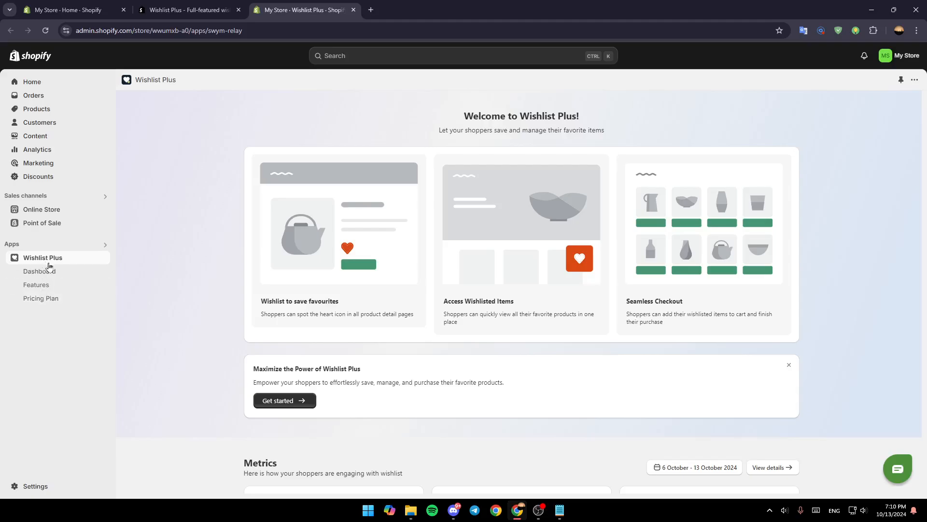
click(40, 270)
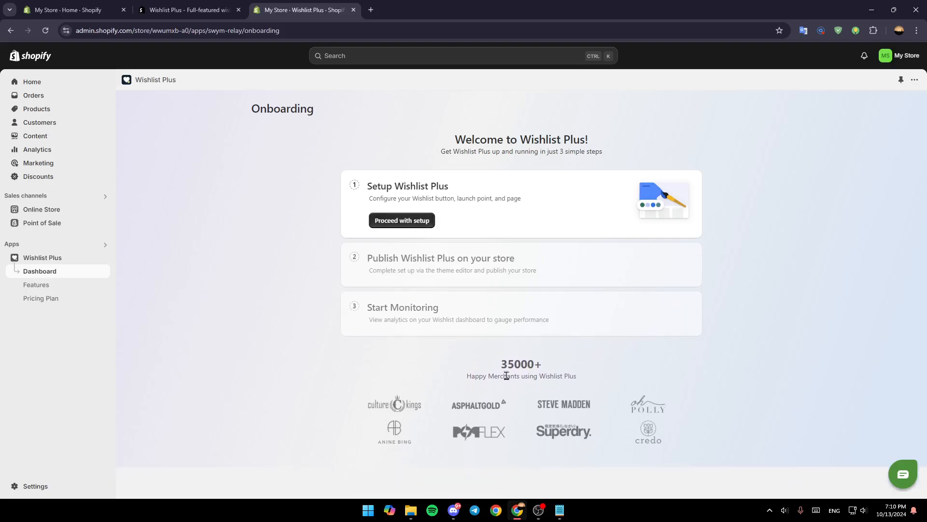
mouse_move(387, 196)
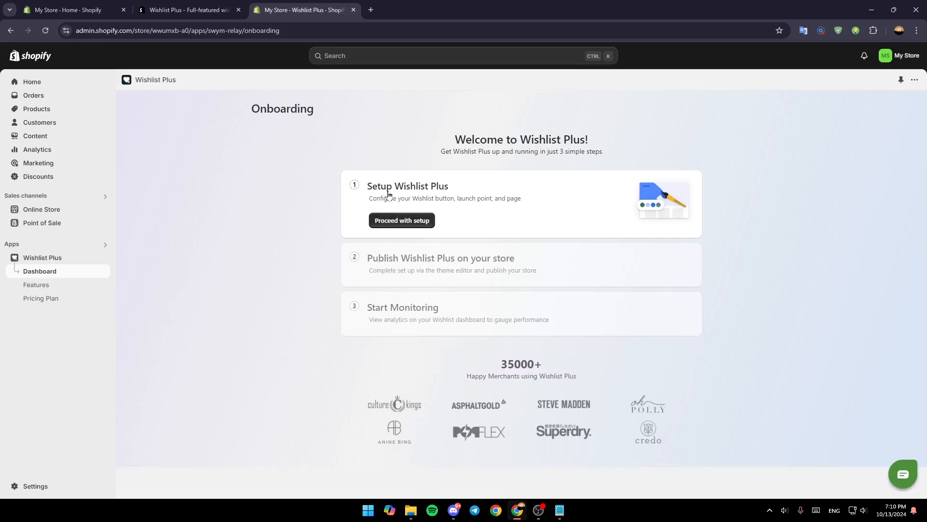
Proceed with setup under Setup Wishlist Plus, reaching the Launch Point step.
click(441, 258)
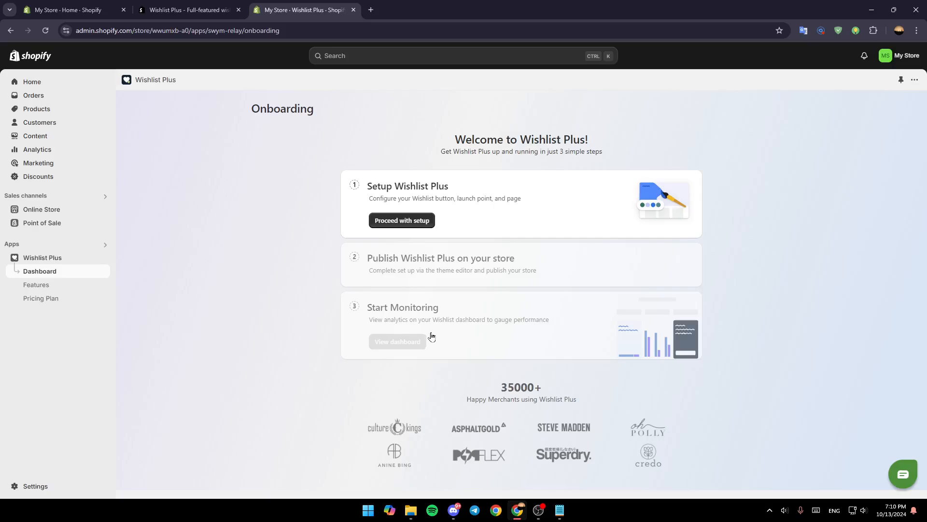
mouse_move(468, 336)
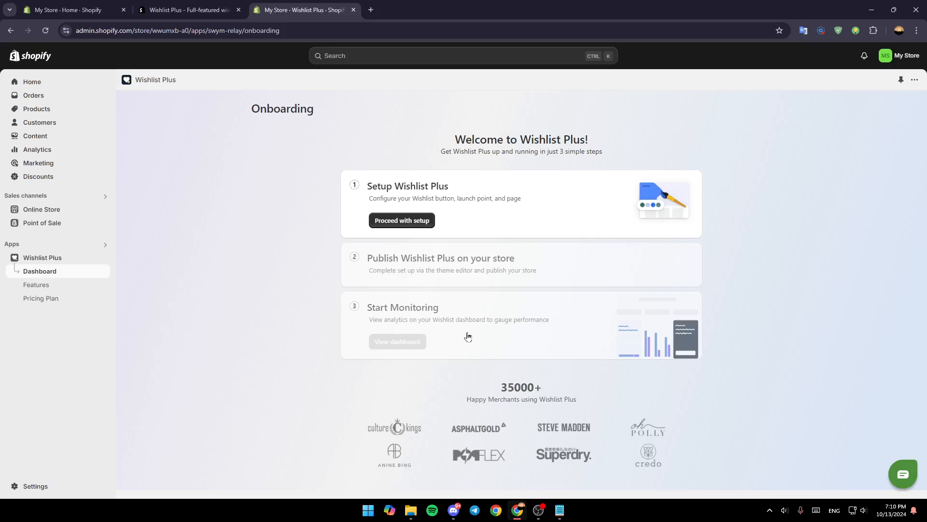
click(401, 221)
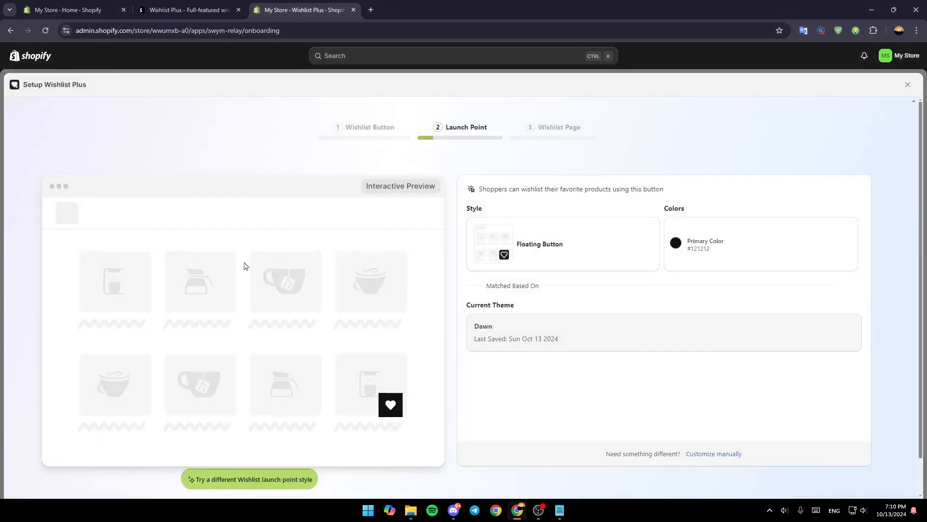
mouse_move(384, 410)
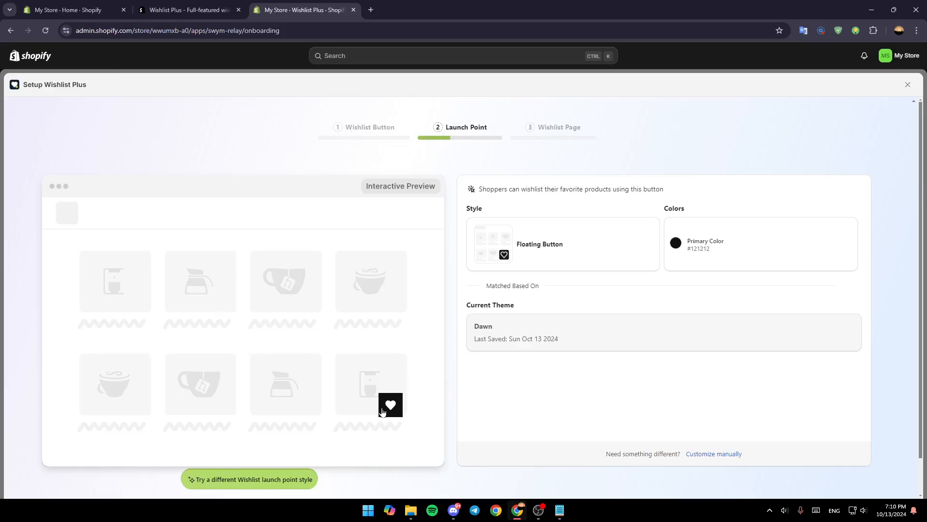
mouse_move(577, 275)
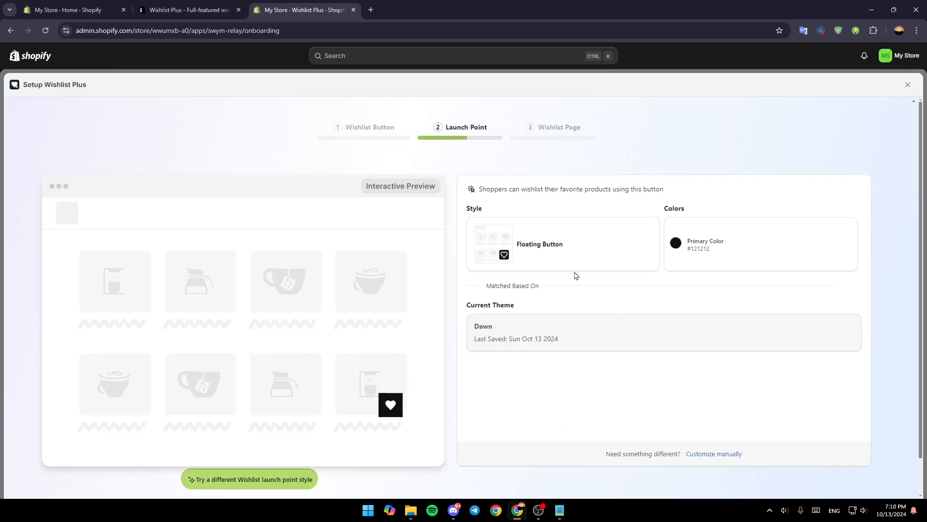
Accept the floating button launch point and pop-up wishlist page, marking setup complete.
click(559, 128)
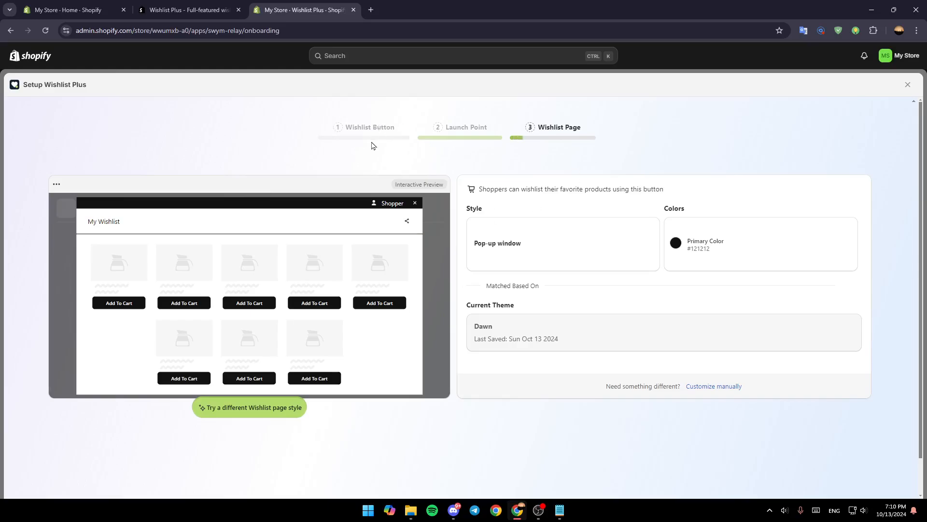
scroll(down, 3)
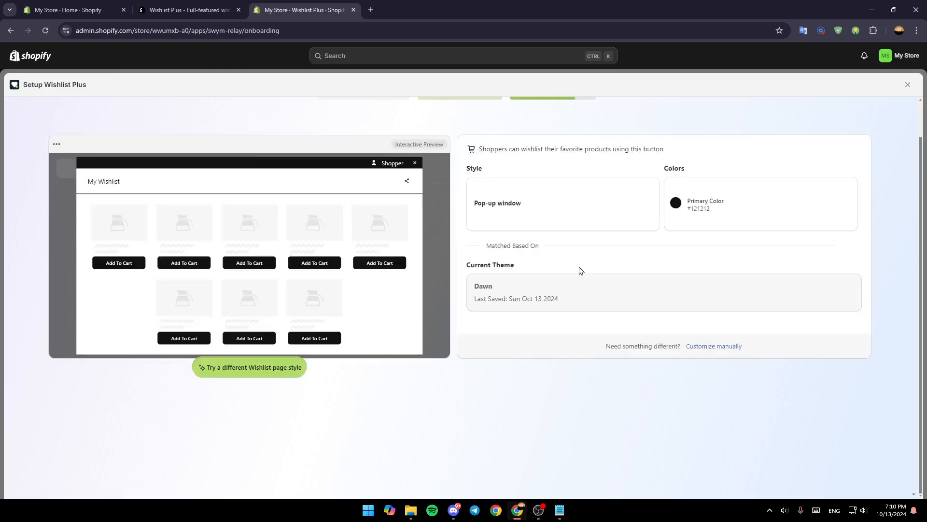
scroll(up, 3)
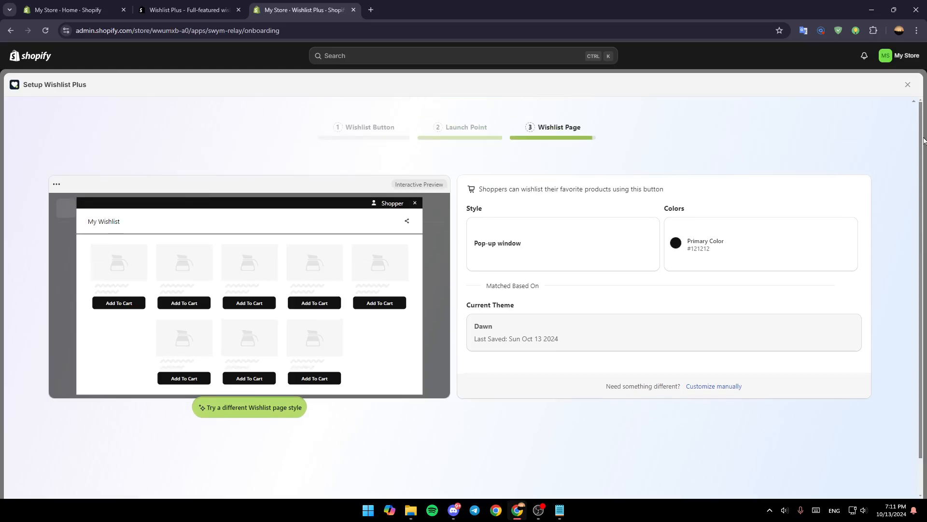
click(908, 84)
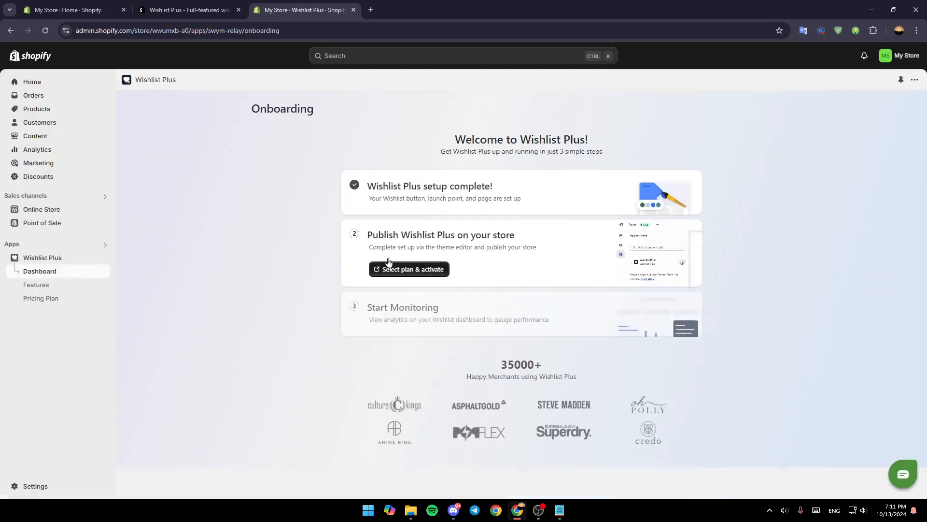